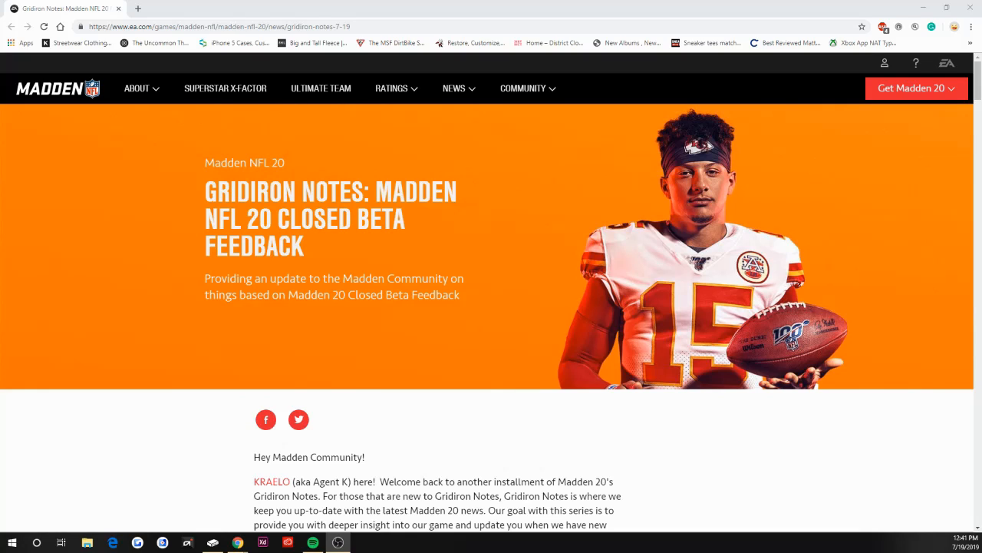
mouse_move(950, 377)
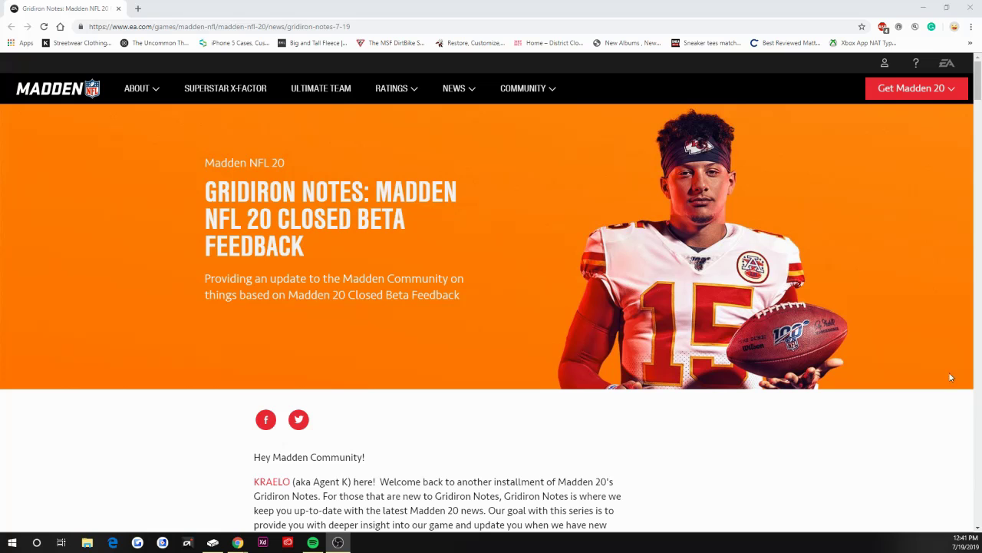
scroll("down", 3)
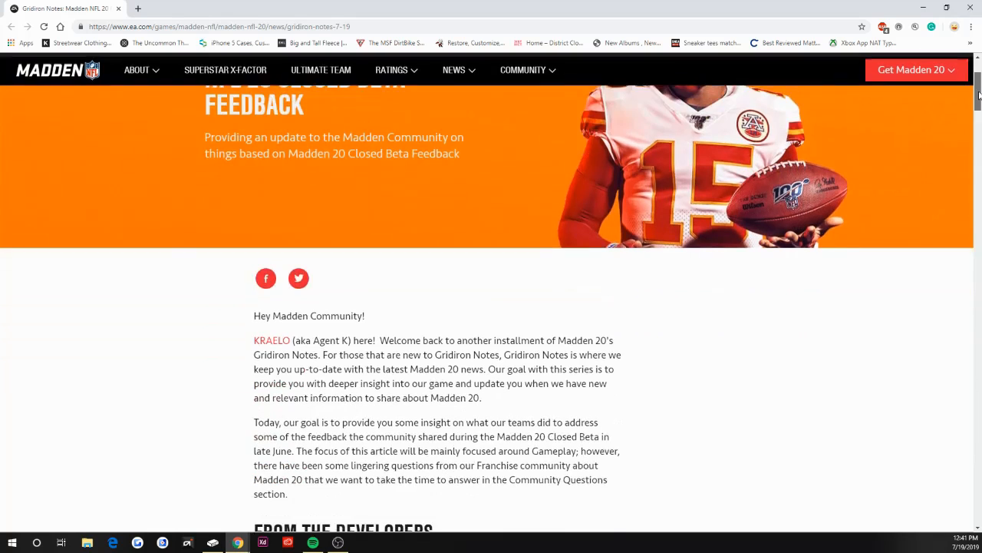
scroll("down", 3)
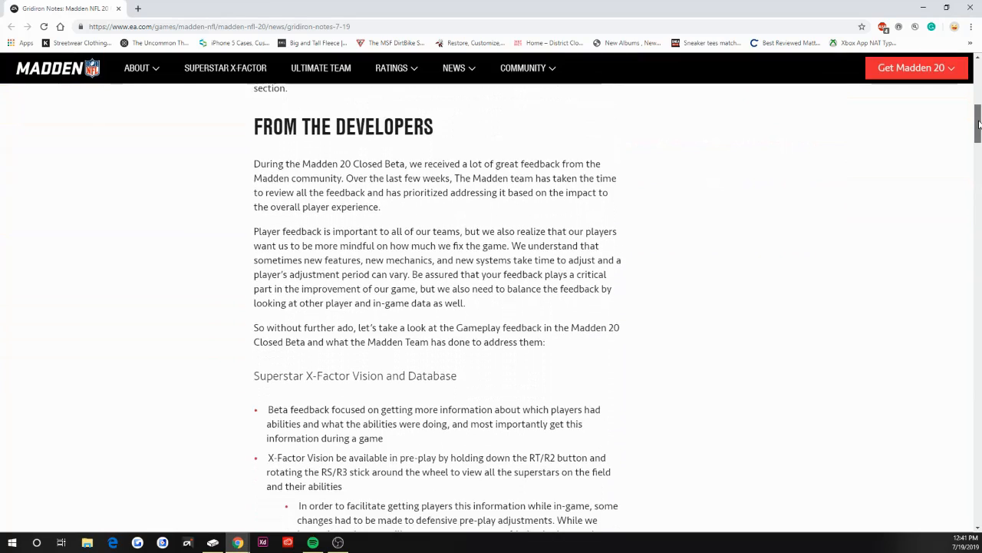
scroll("down", 3)
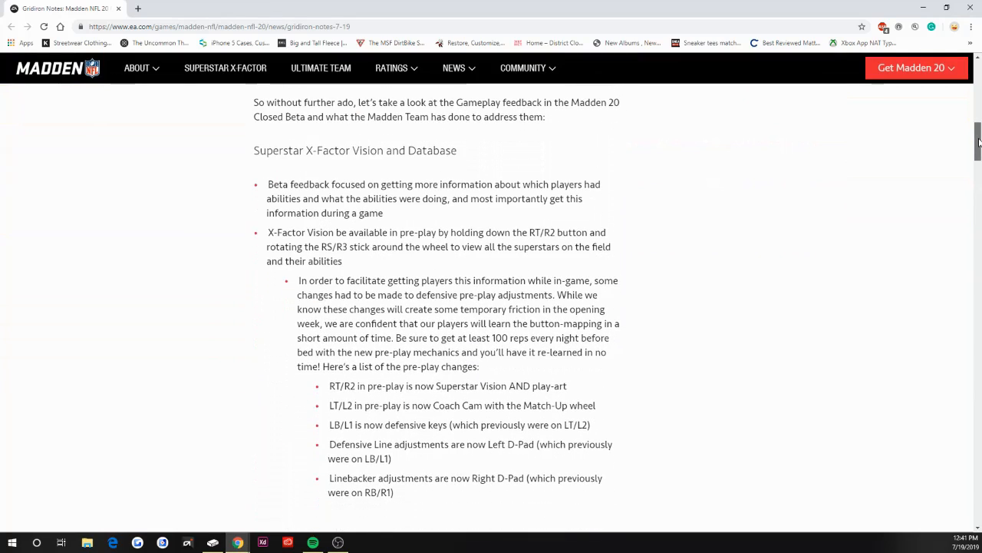
scroll("down", 3)
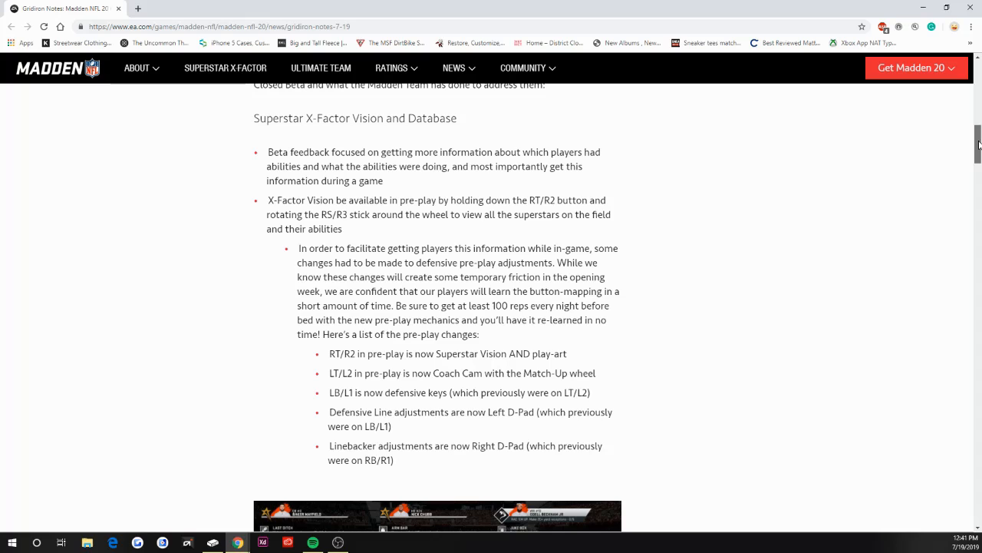
scroll("down", 3)
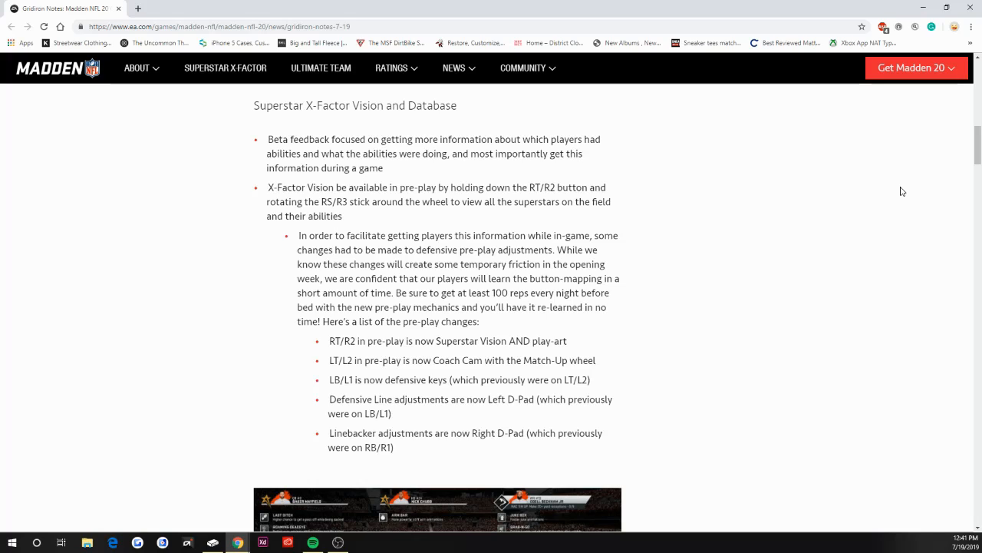
mouse_move(956, 153)
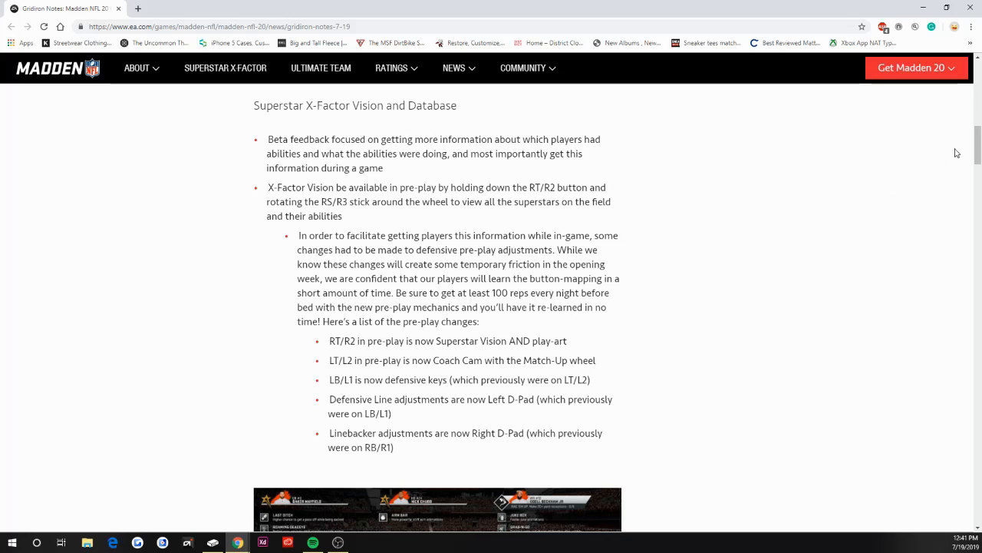
scroll("down", 3)
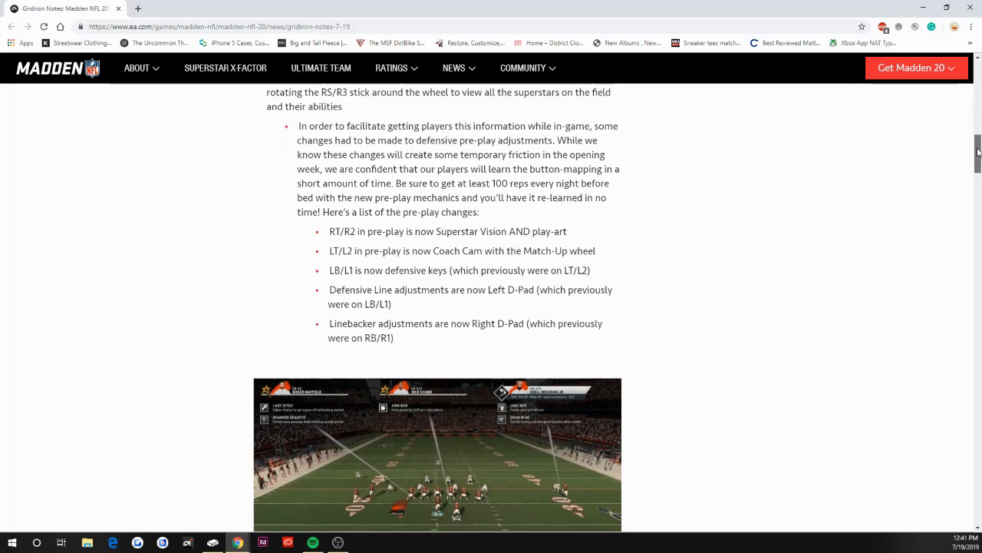
scroll("down", 3)
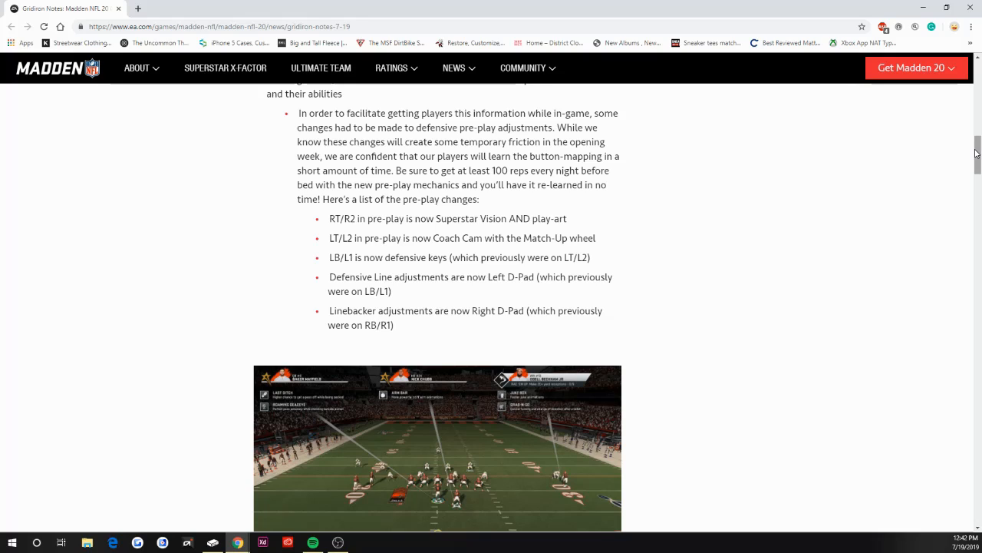
mouse_move(919, 164)
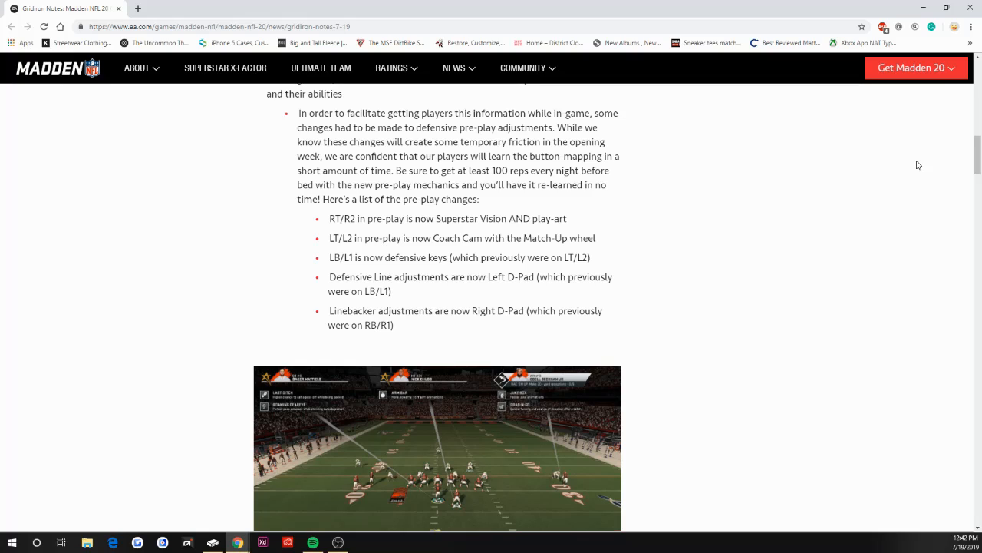
mouse_move(310, 232)
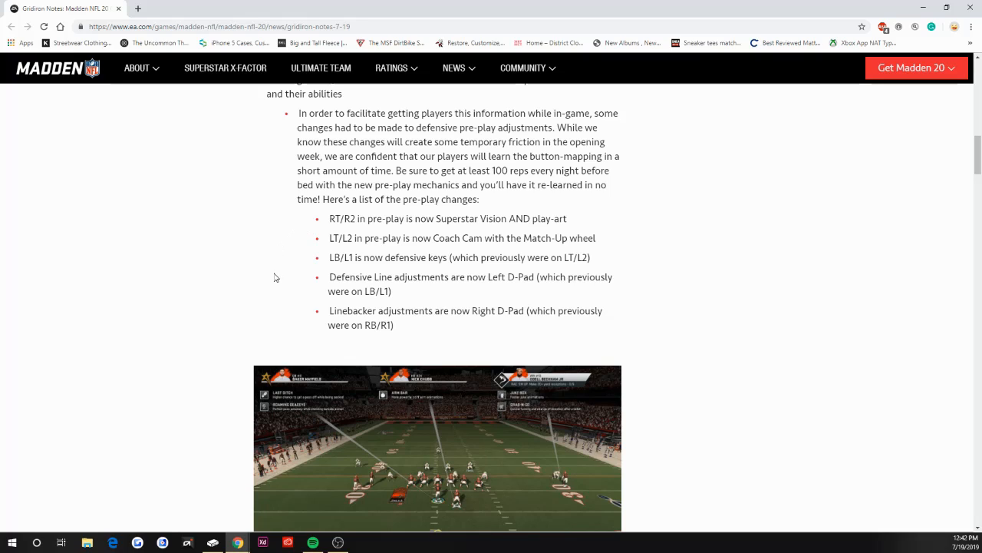
mouse_move(350, 238)
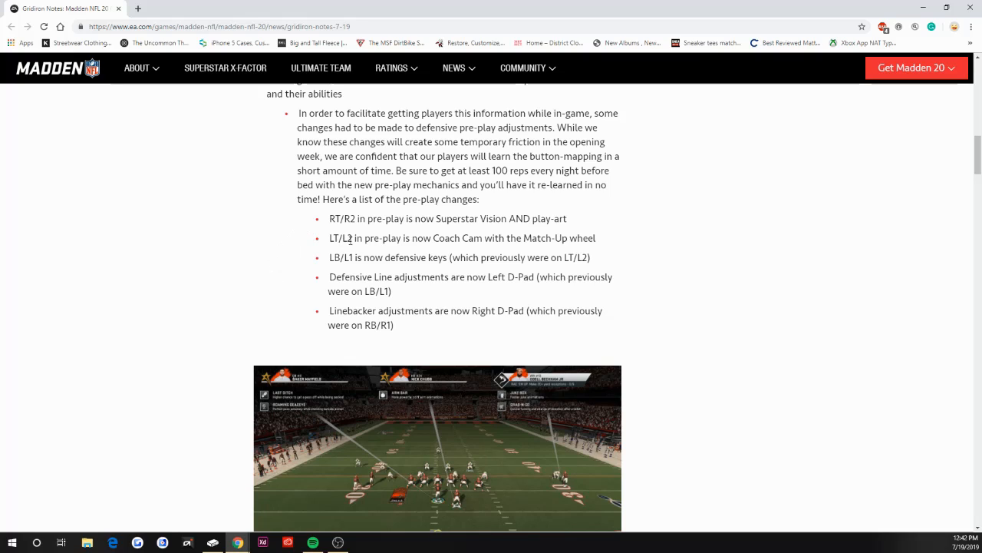
mouse_move(277, 243)
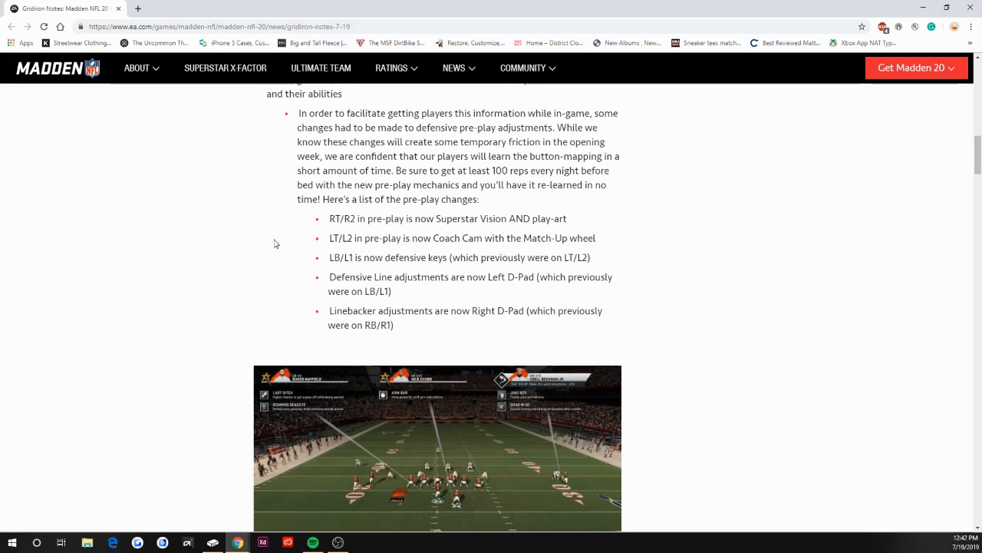
scroll("down", 3)
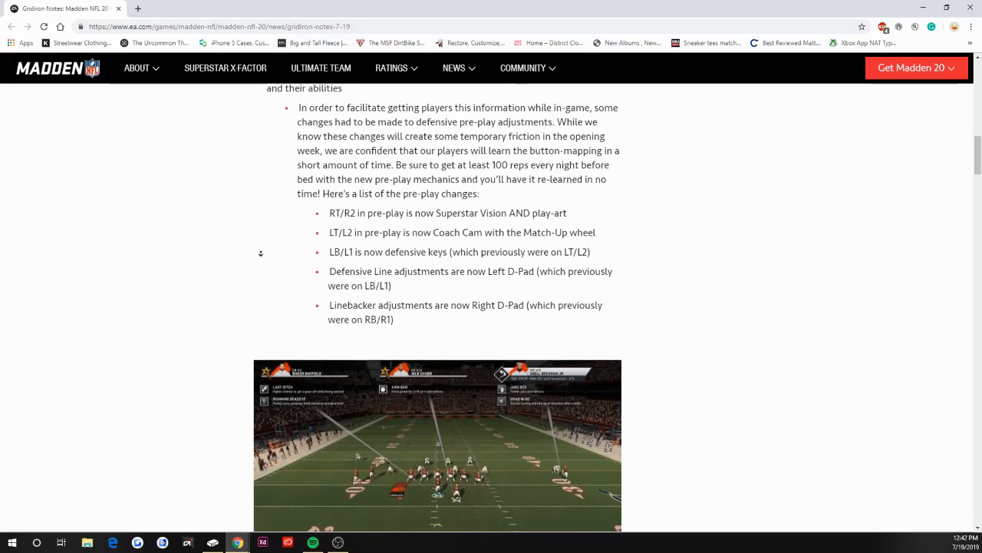
scroll("down", 3)
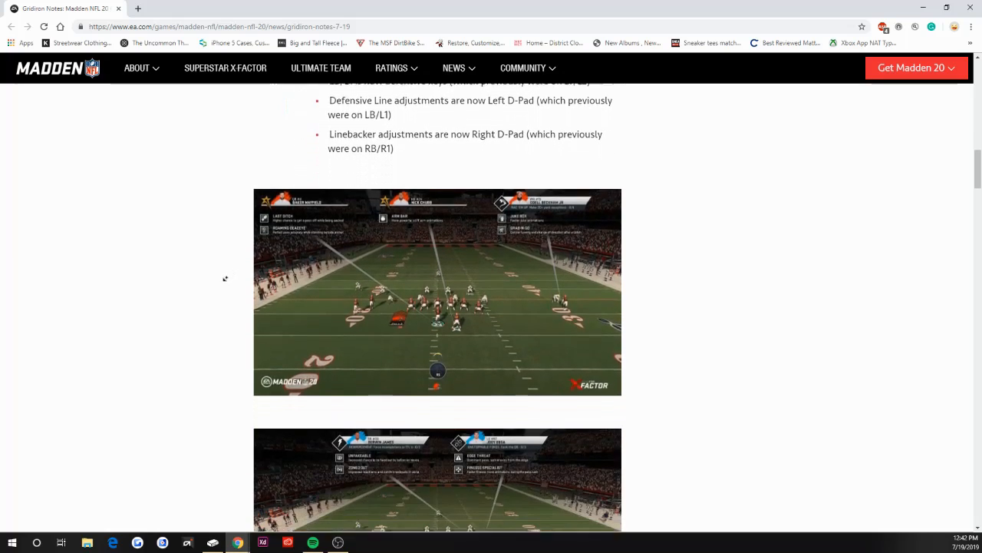
scroll("down", 3)
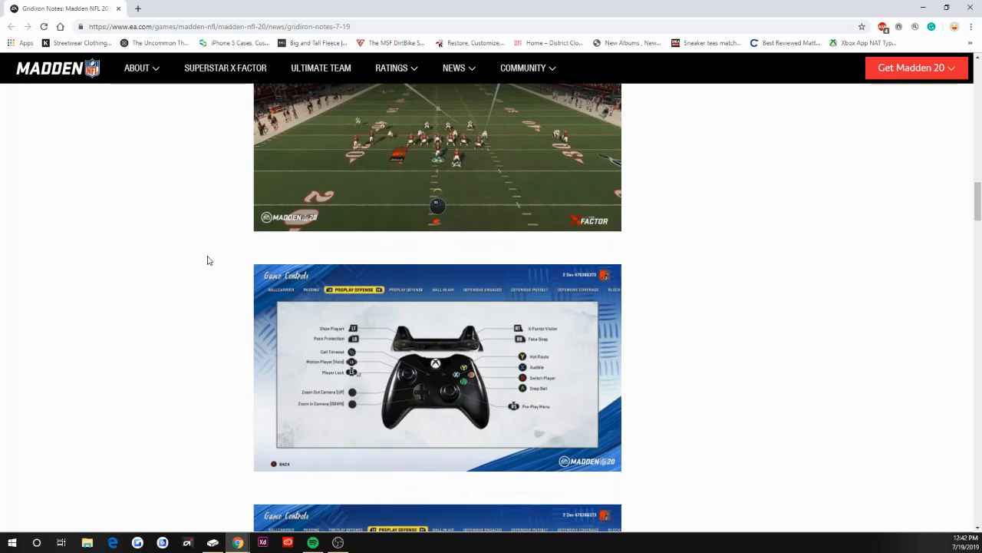
scroll("down", 3)
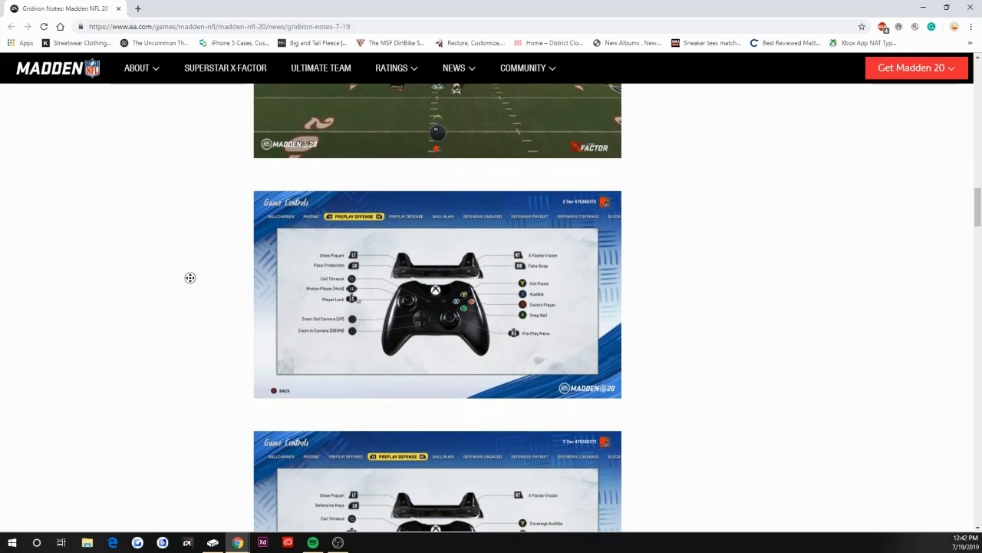
scroll("down", 3)
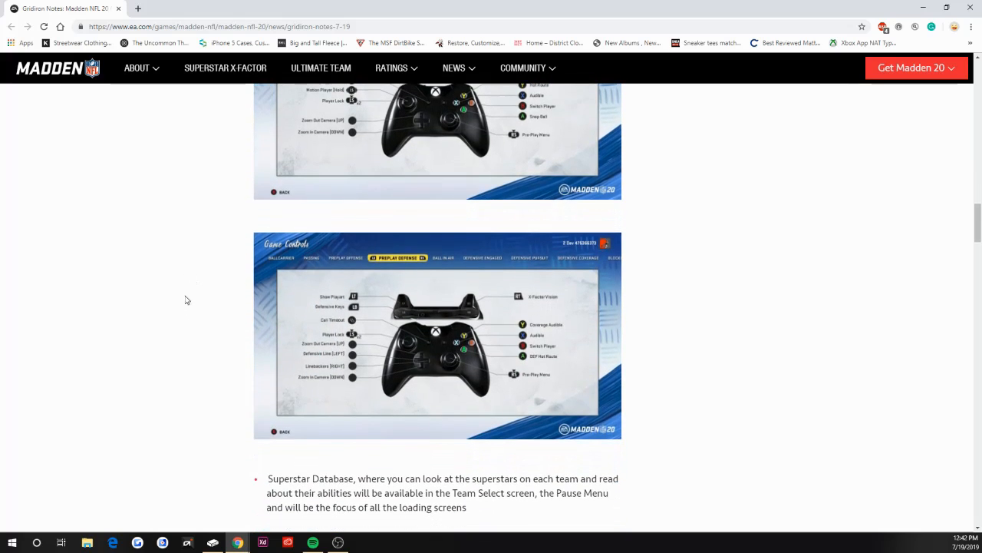
scroll("down", 3)
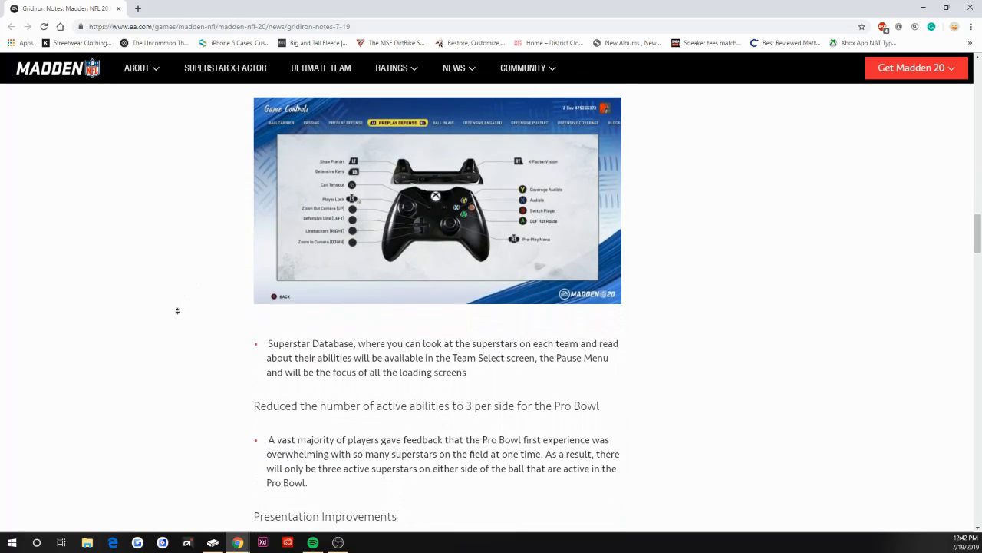
scroll("down", 3)
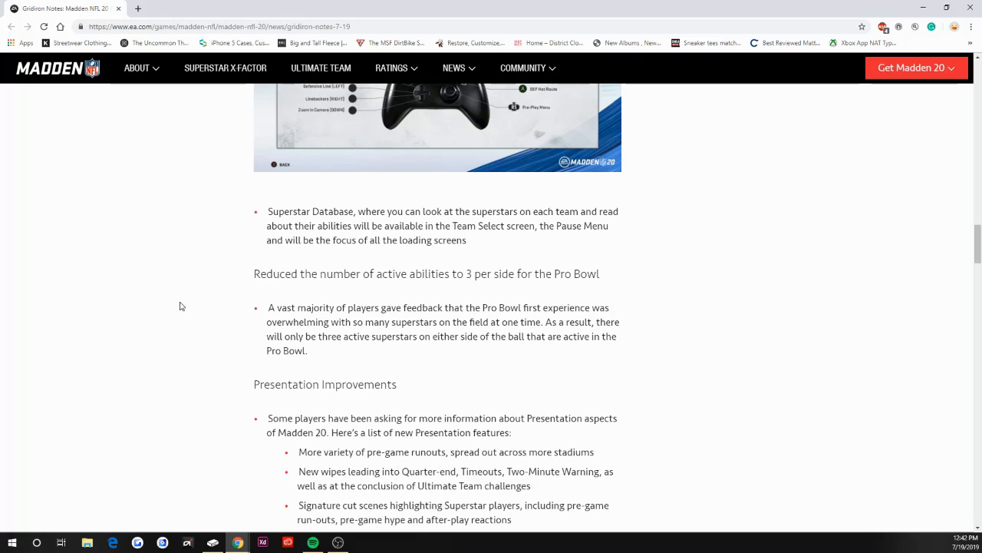
mouse_move(796, 402)
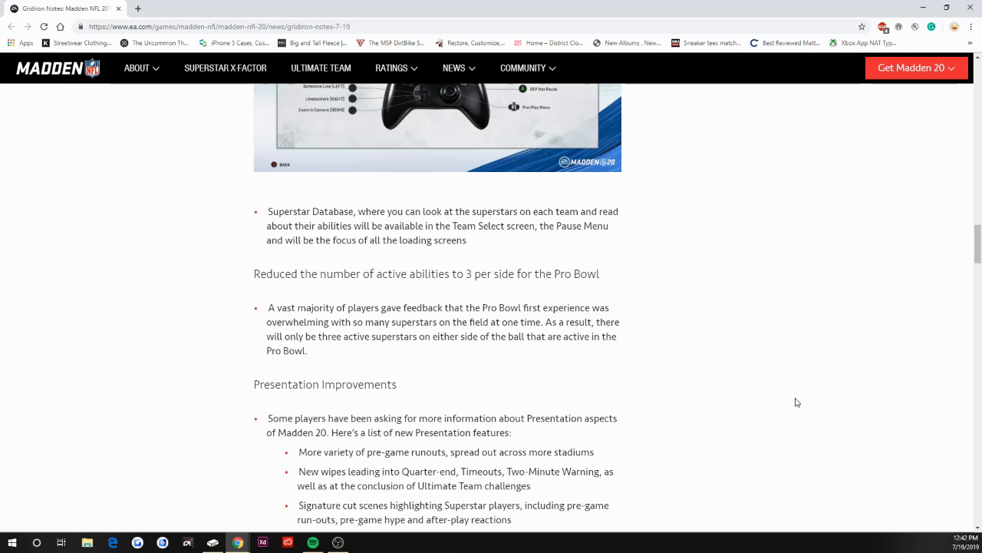
mouse_move(864, 255)
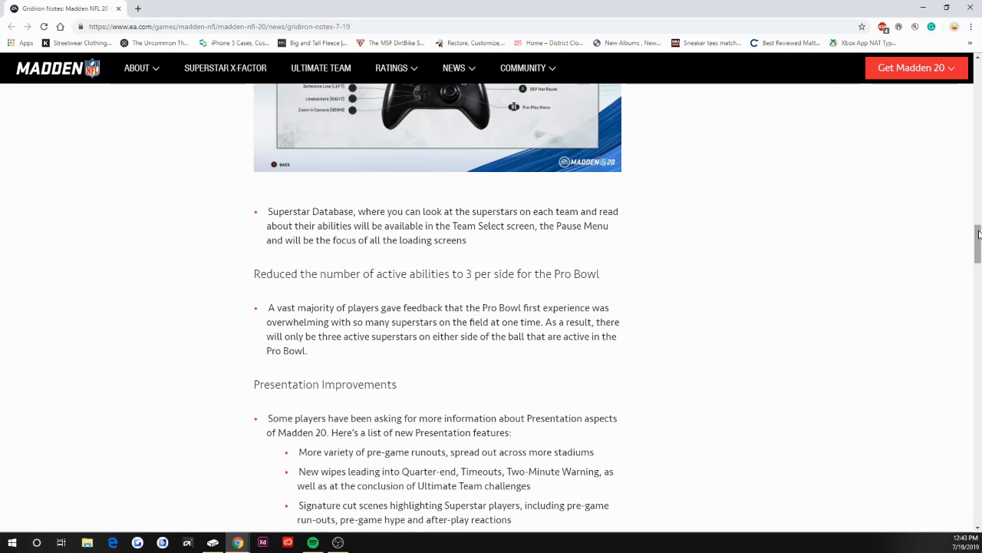
scroll("down", 3)
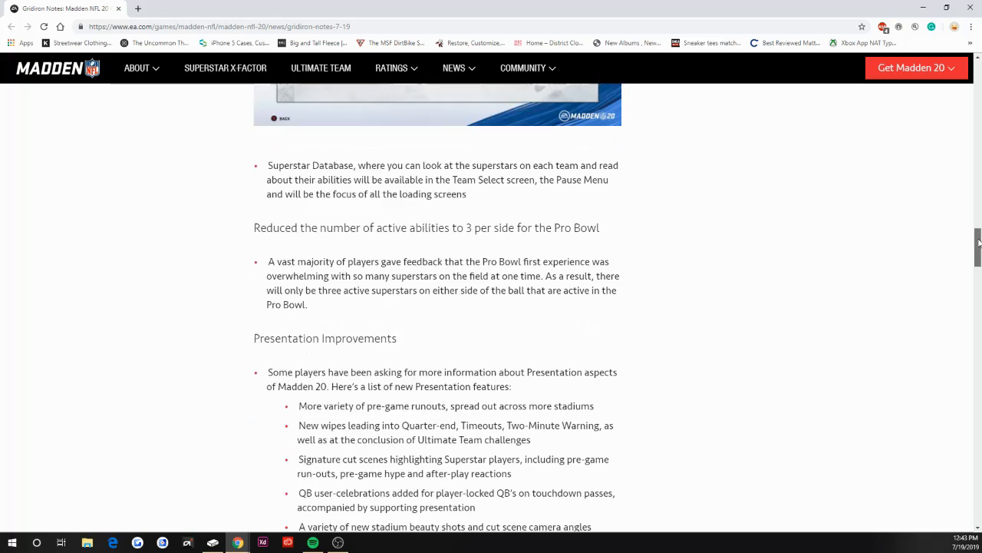
scroll("down", 3)
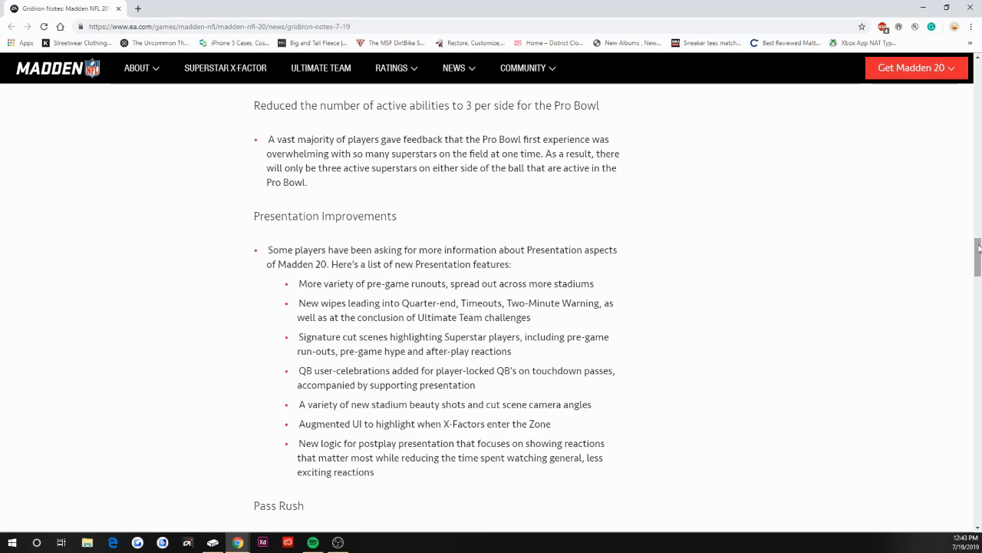
scroll("down", 3)
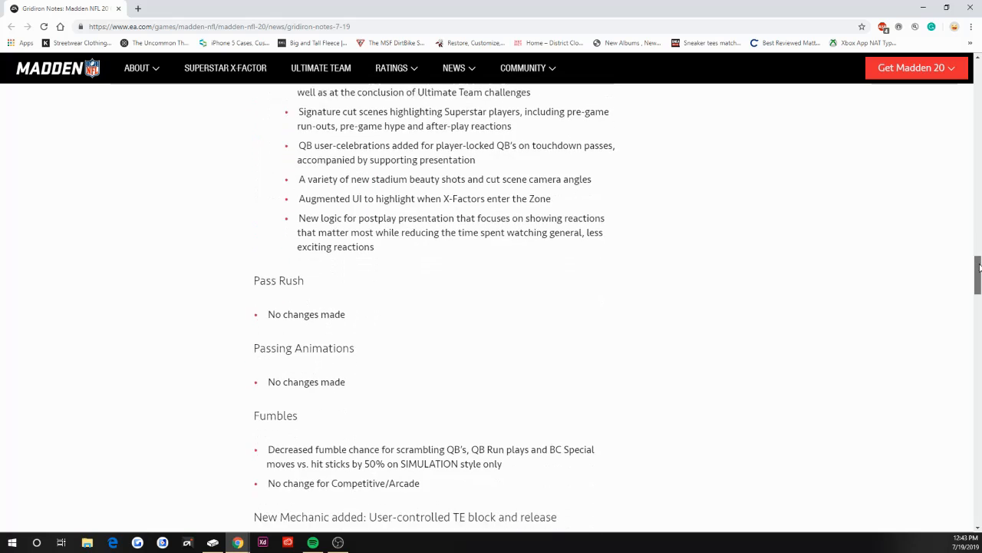
scroll("down", 3)
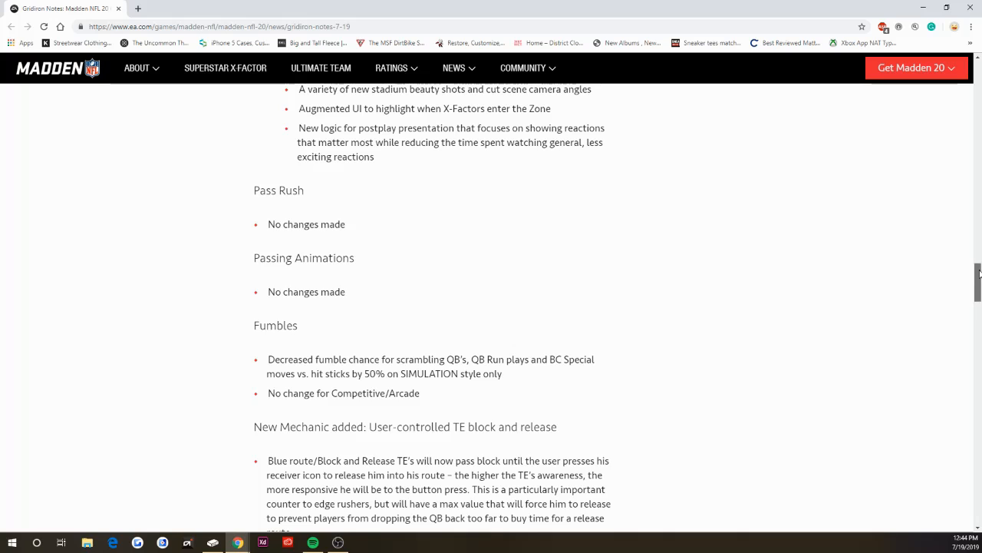
scroll("down", 3)
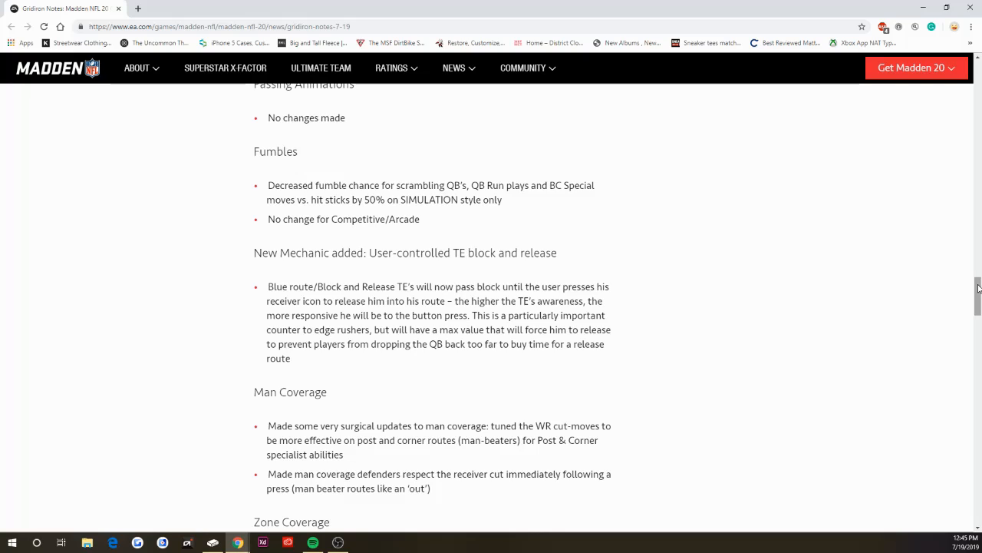
mouse_move(970, 286)
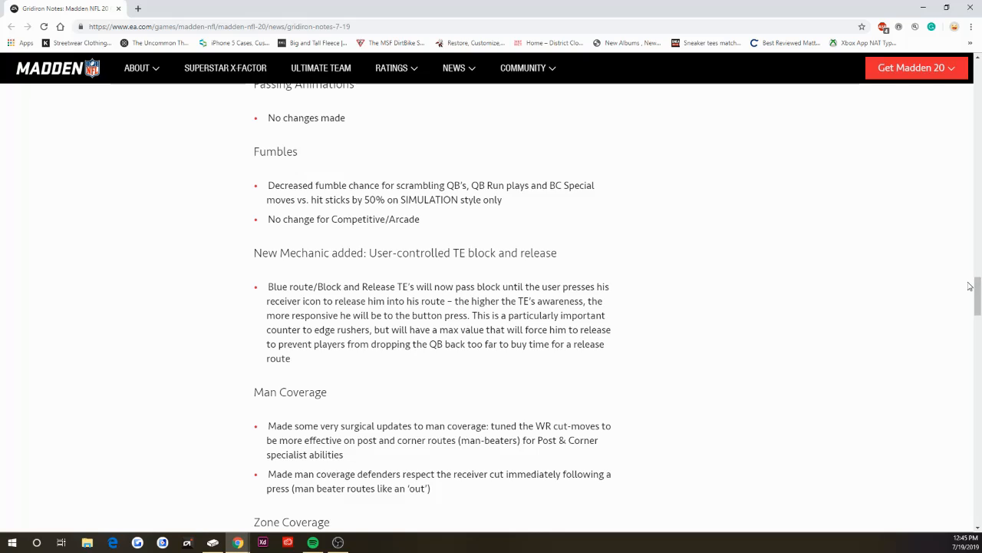
scroll("down", 3)
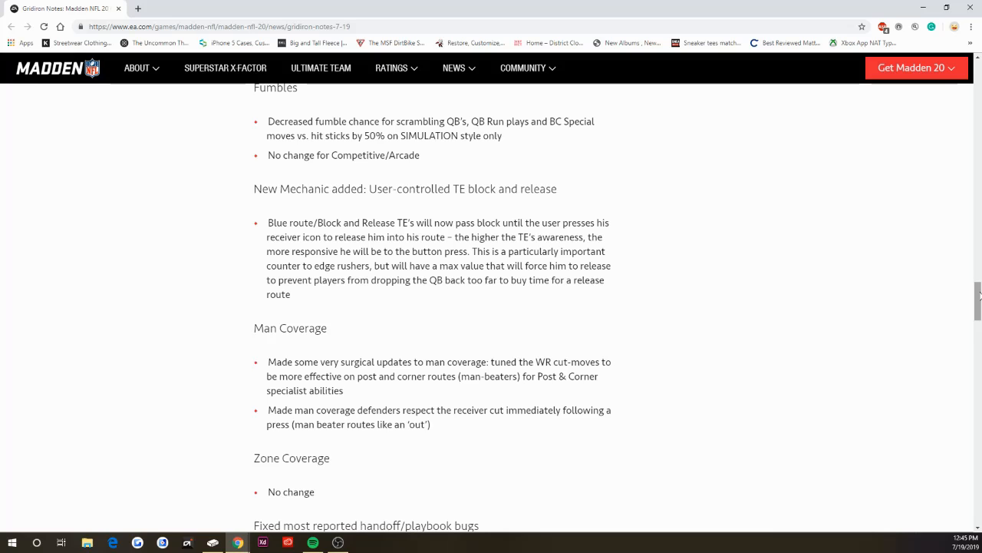
scroll("down", 3)
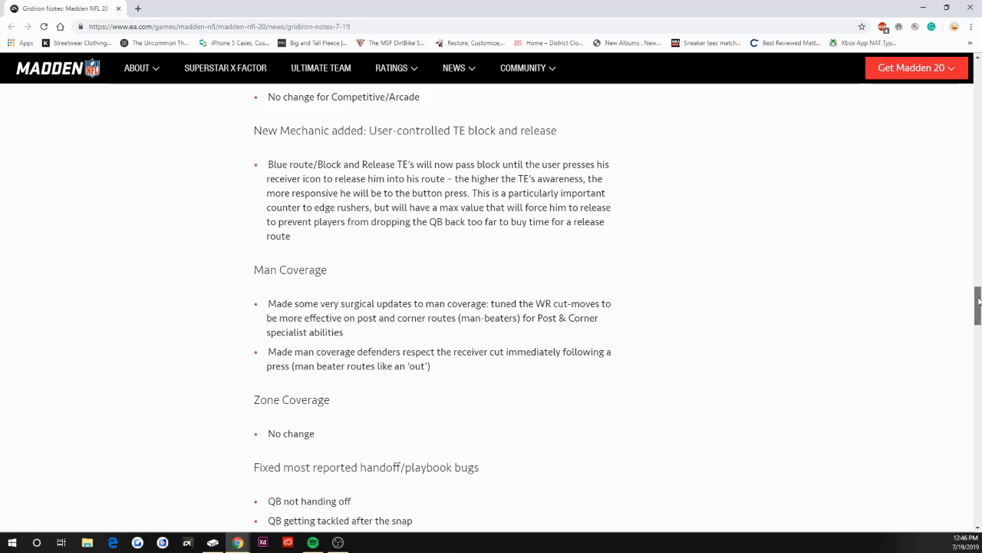
scroll("down", 3)
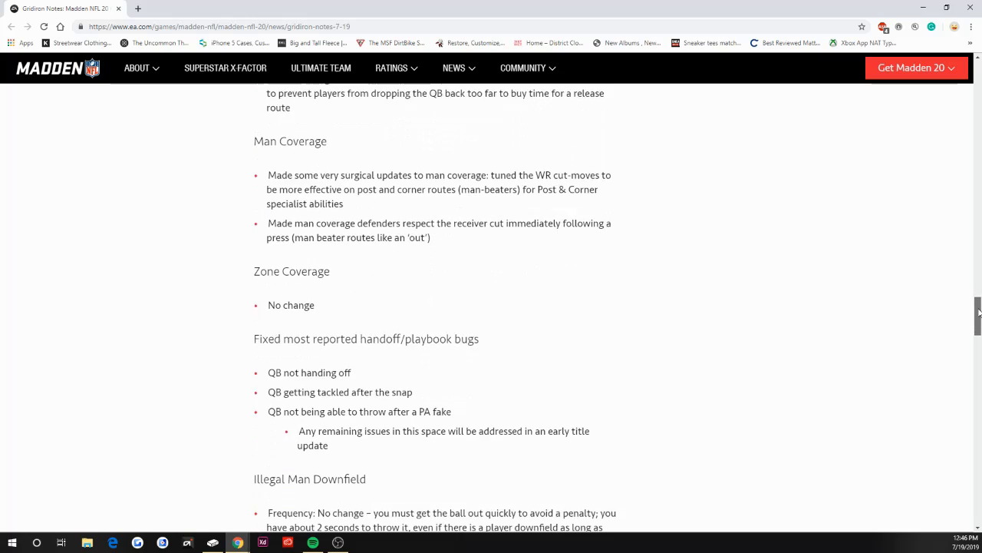
scroll("down", 3)
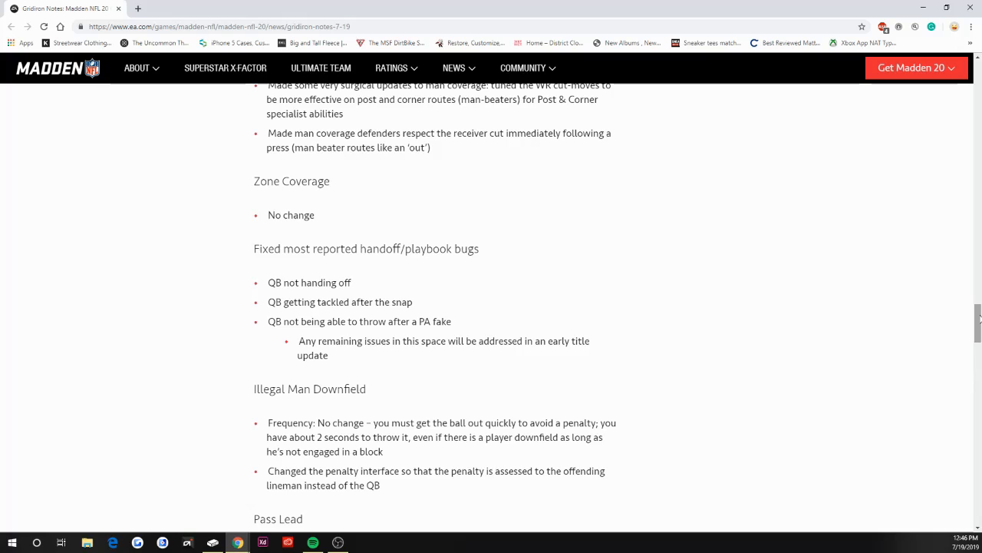
scroll("down", 3)
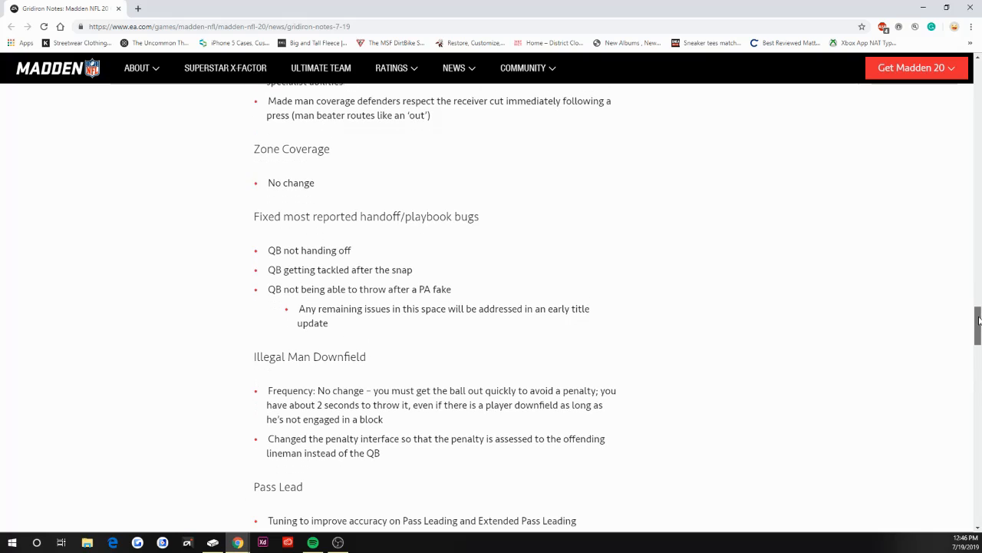
scroll("down", 3)
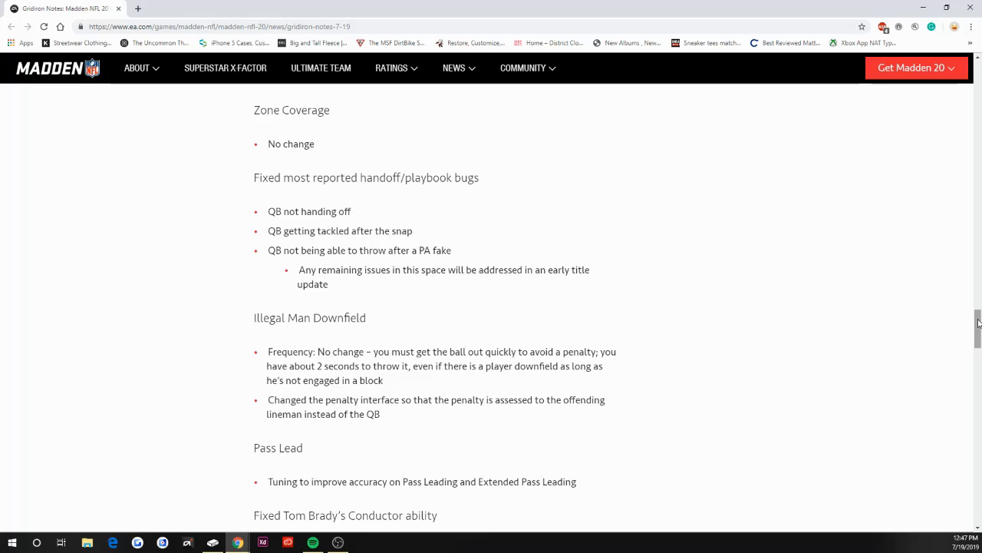
scroll("down", 3)
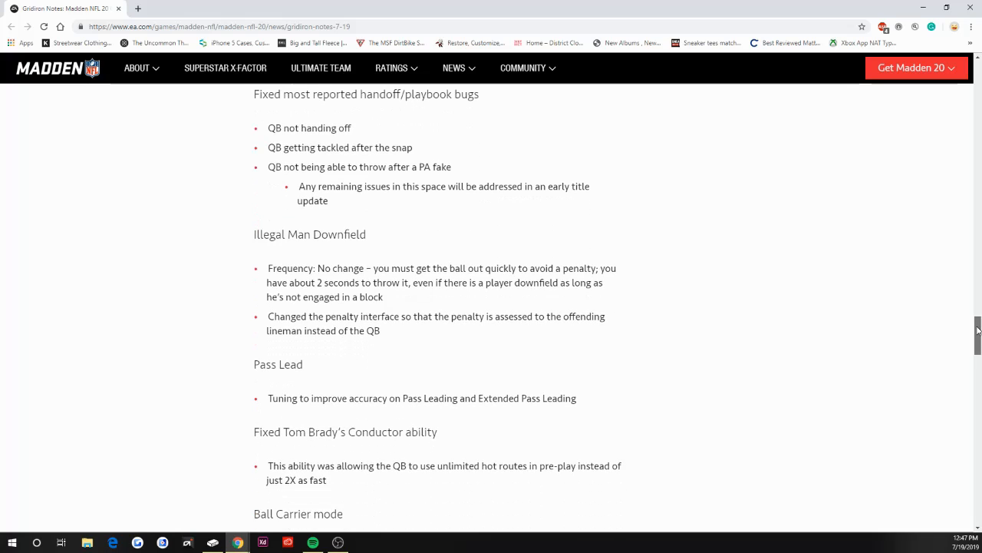
scroll("down", 3)
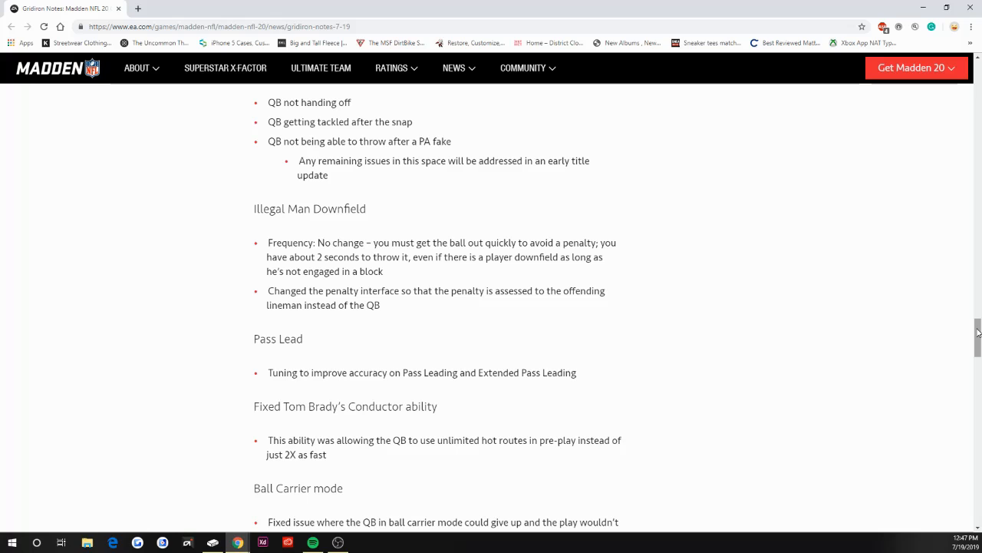
scroll("down", 3)
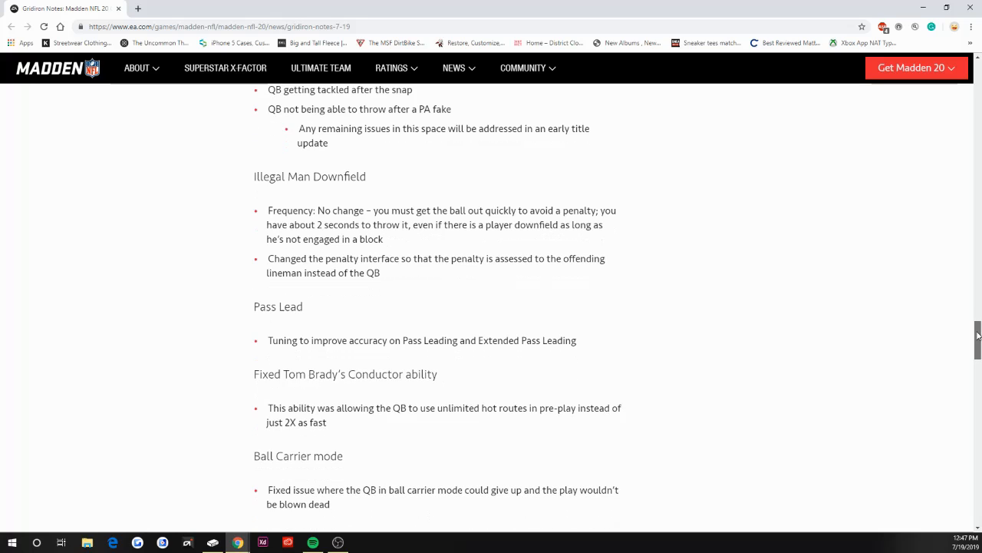
scroll("down", 3)
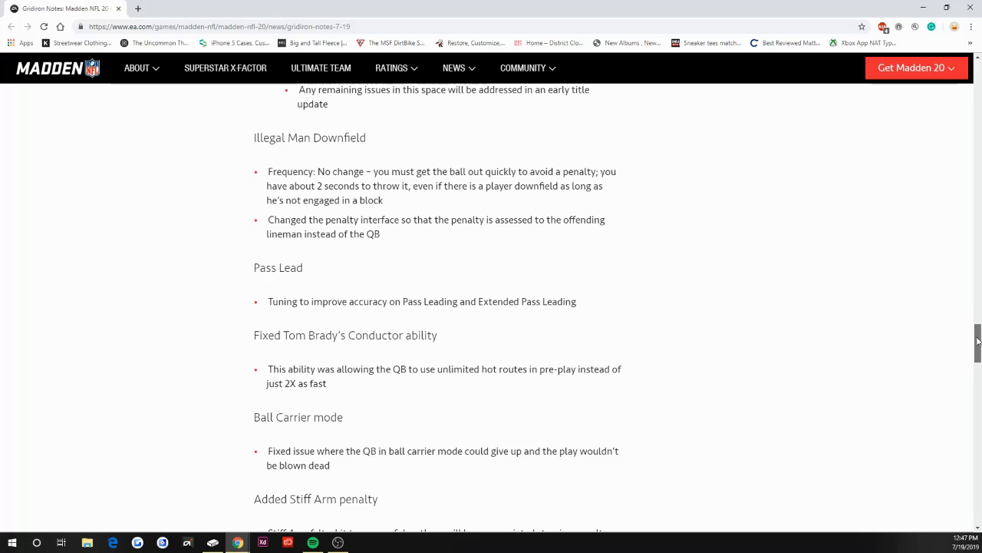
scroll("down", 3)
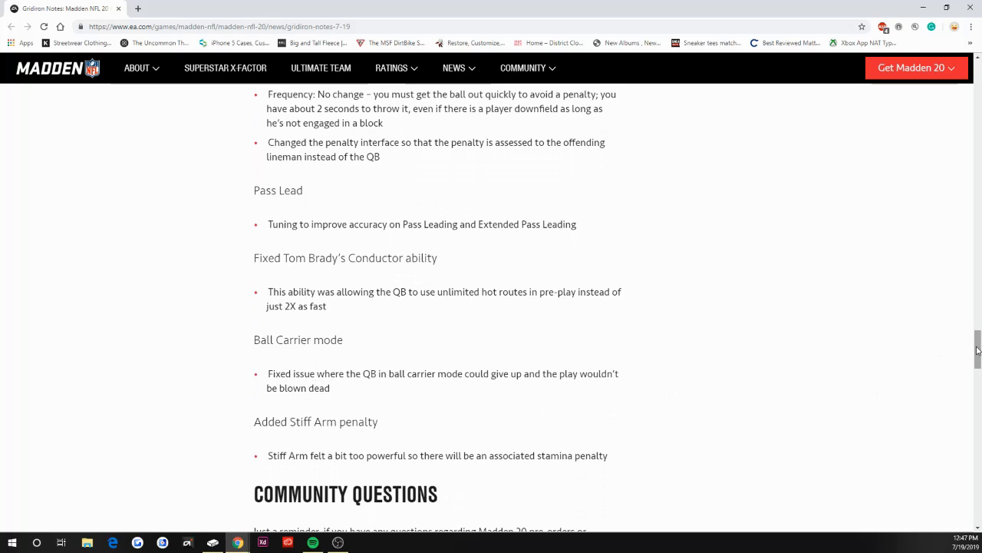
scroll("down", 3)
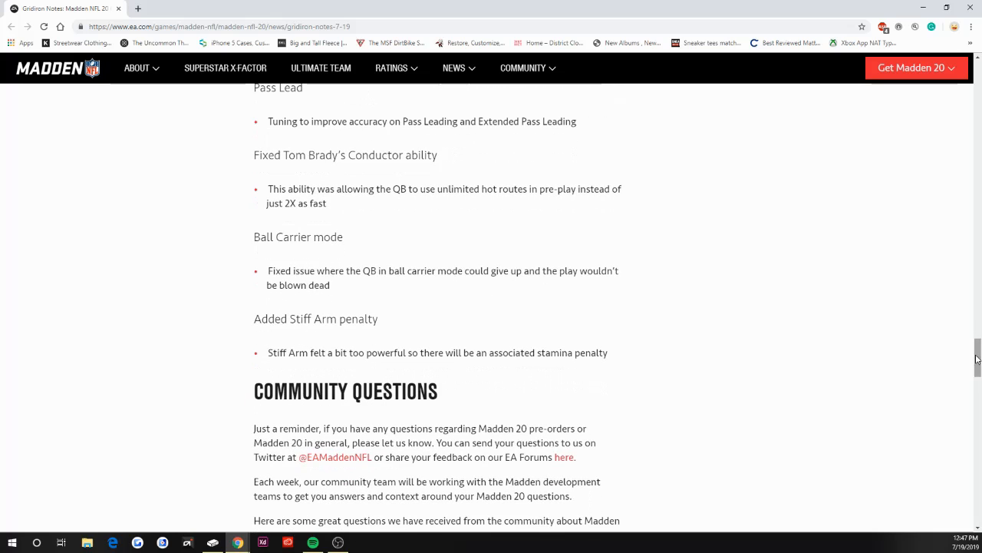
mouse_move(313, 334)
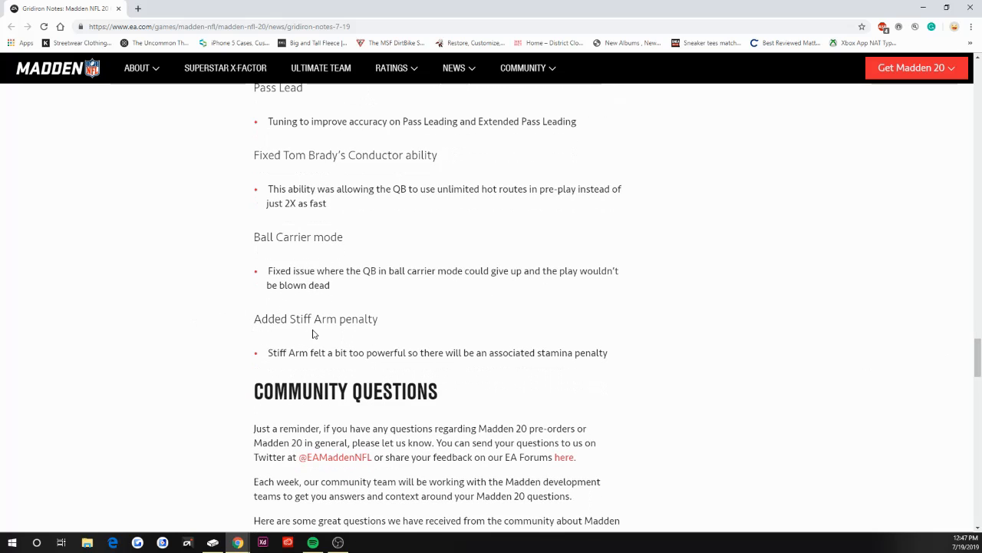